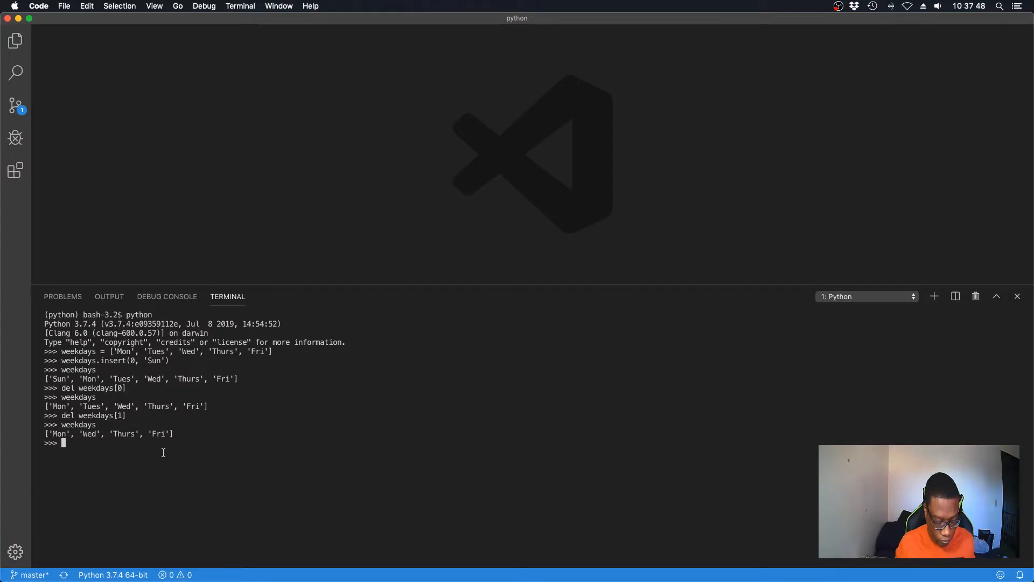
type("weeks")
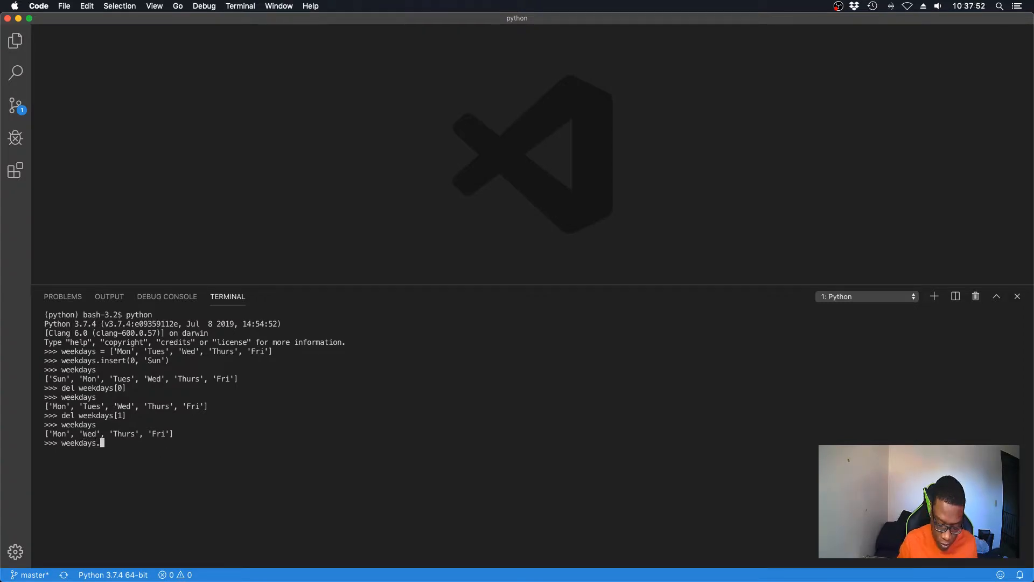
type("remove")
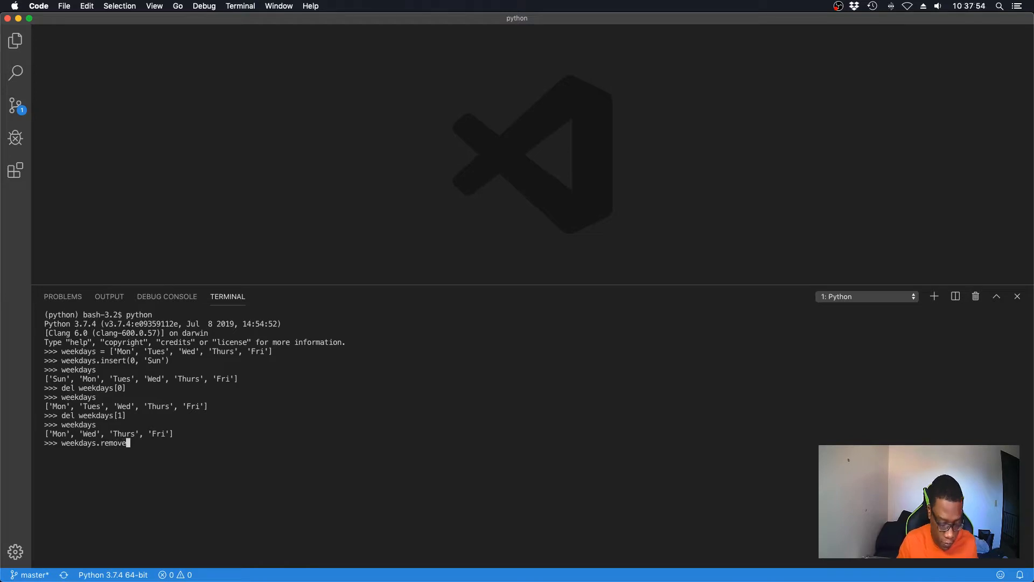
type("(")
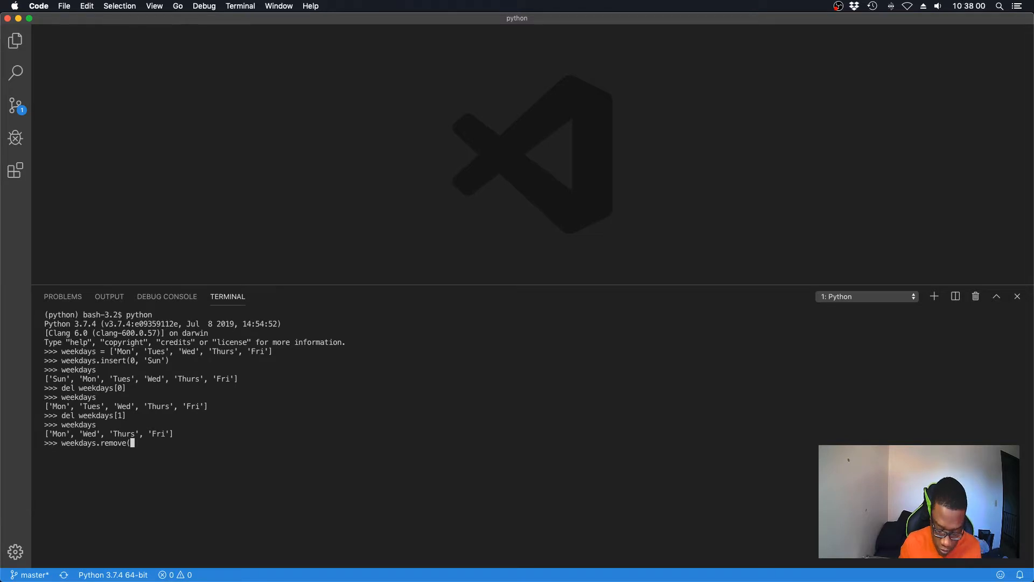
type("'Fri")
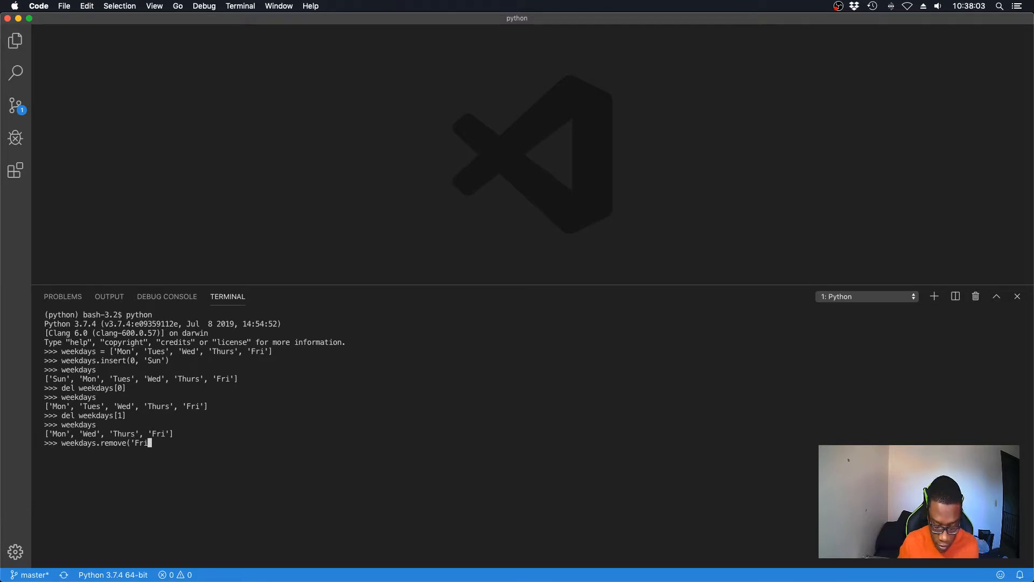
type("')")
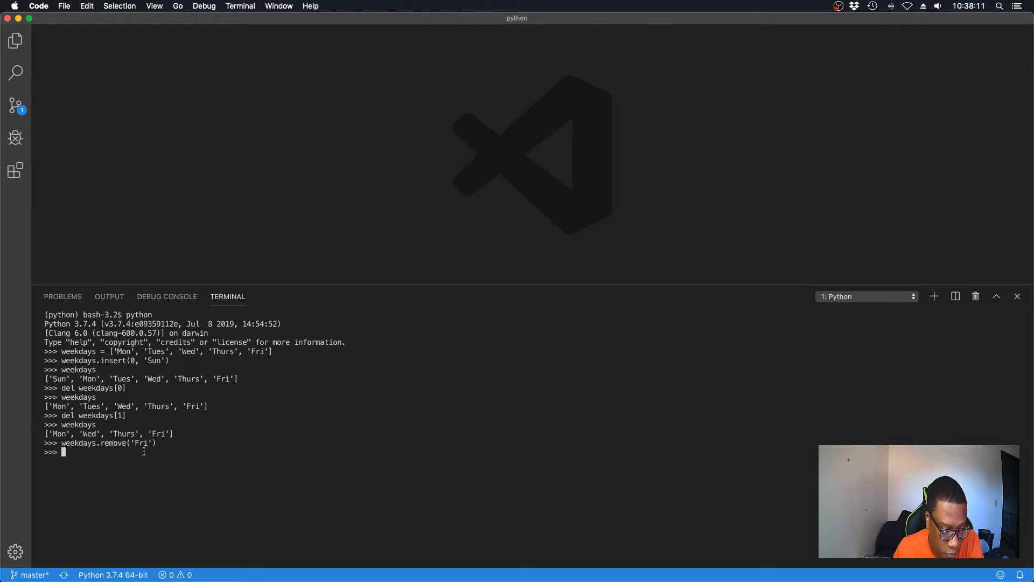
type("weekdays")
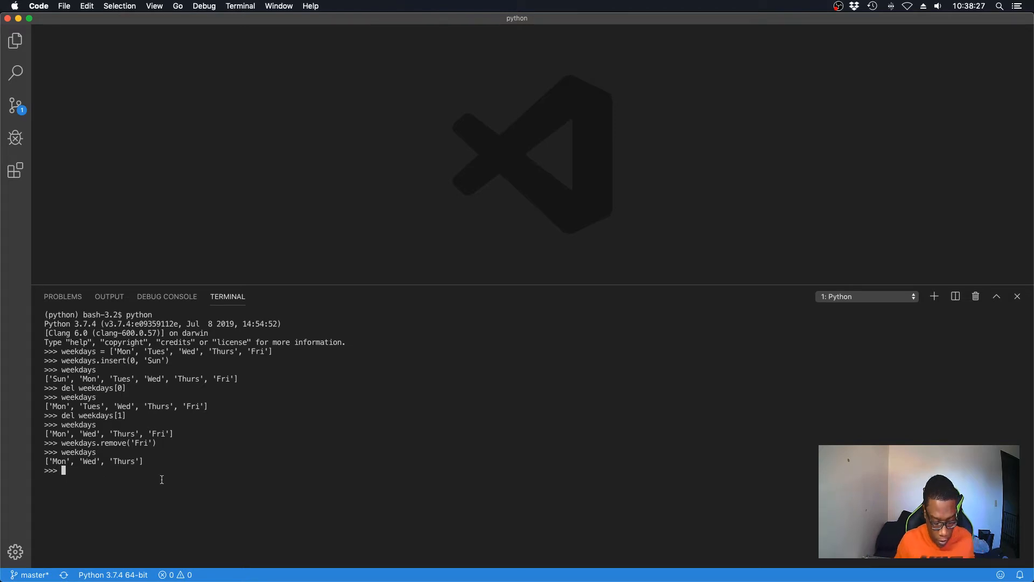
type("we")
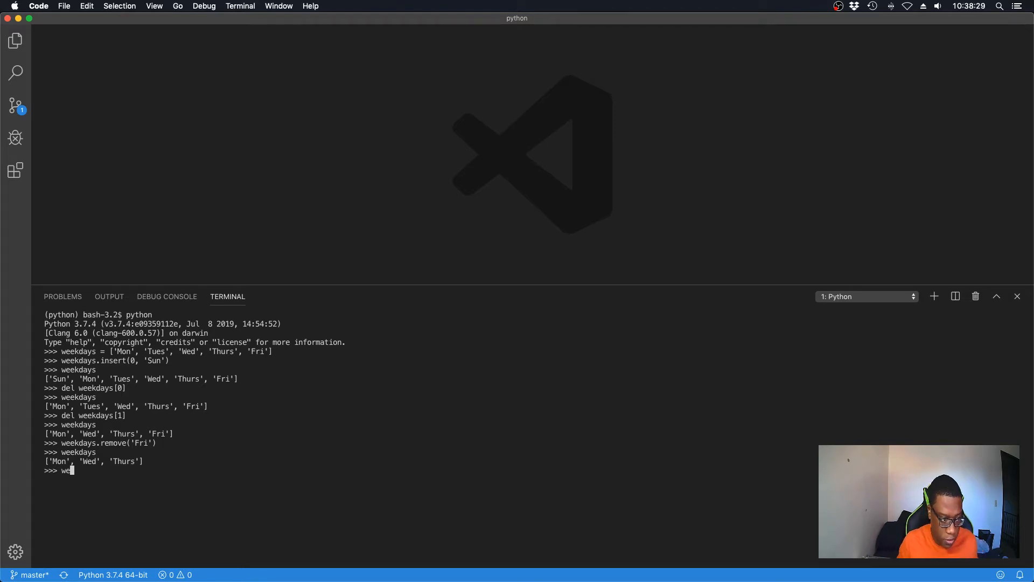
type("ekdays")
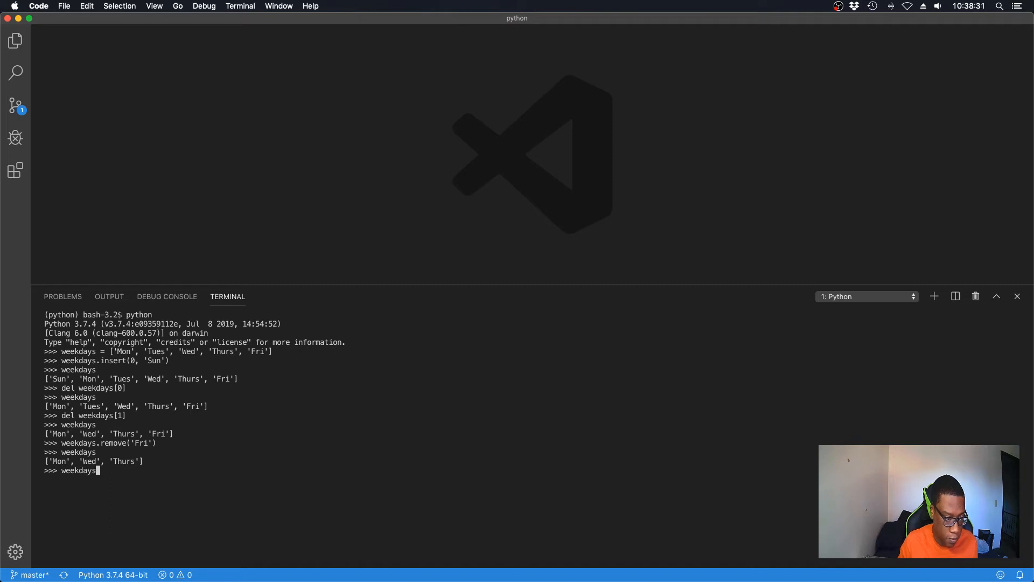
type(".remov")
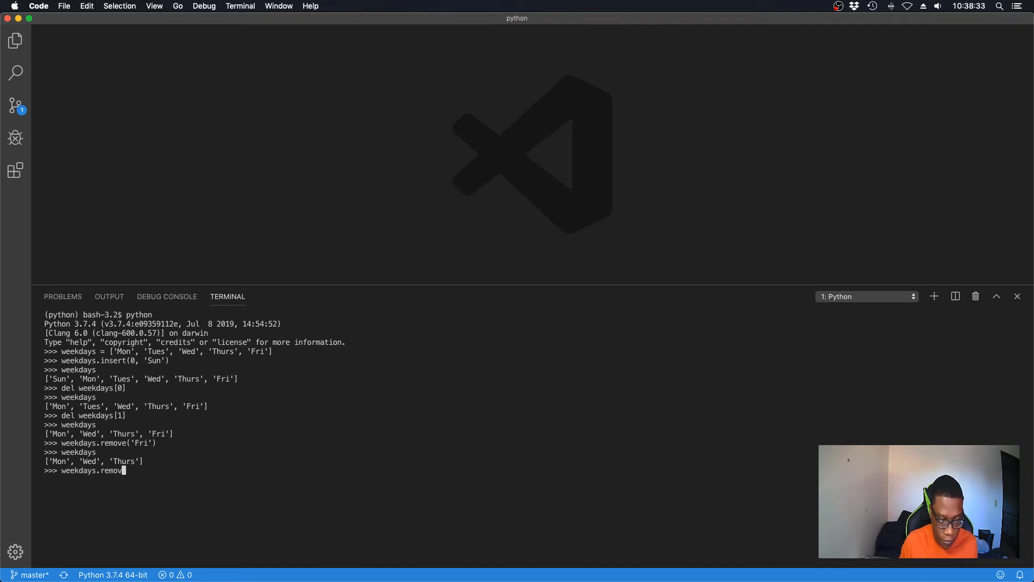
type("('w")
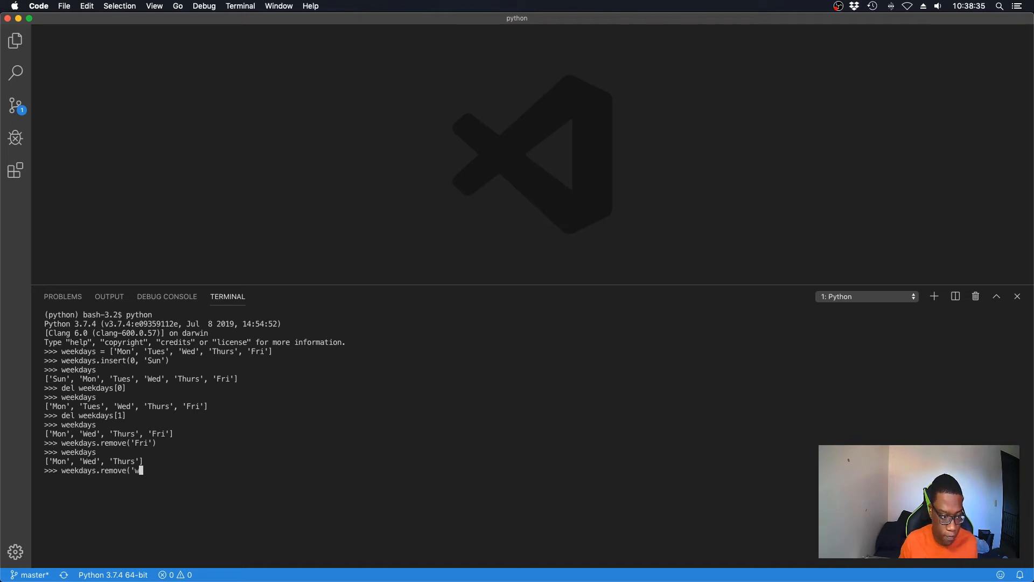
type("ed'")
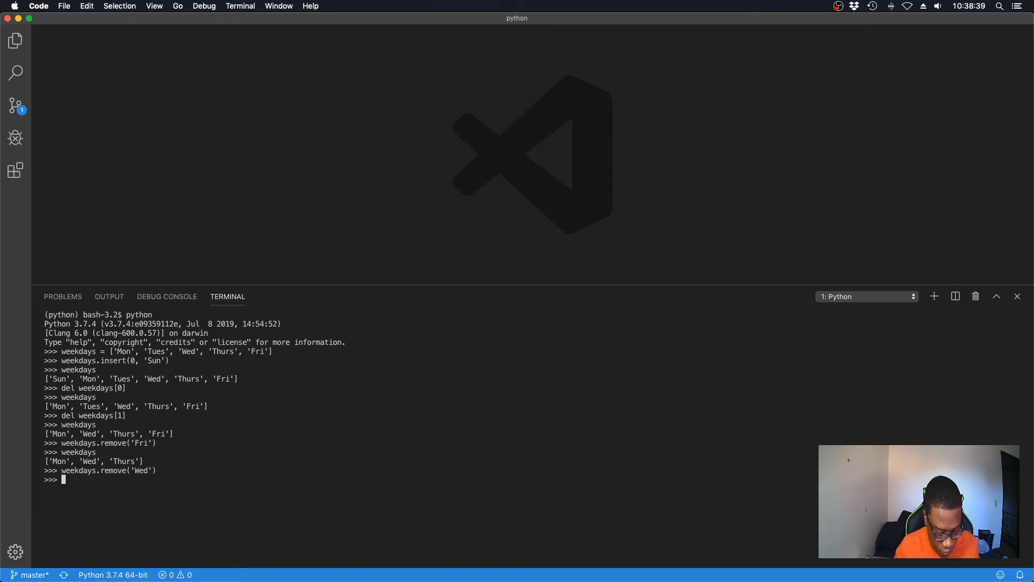
type("weekdat")
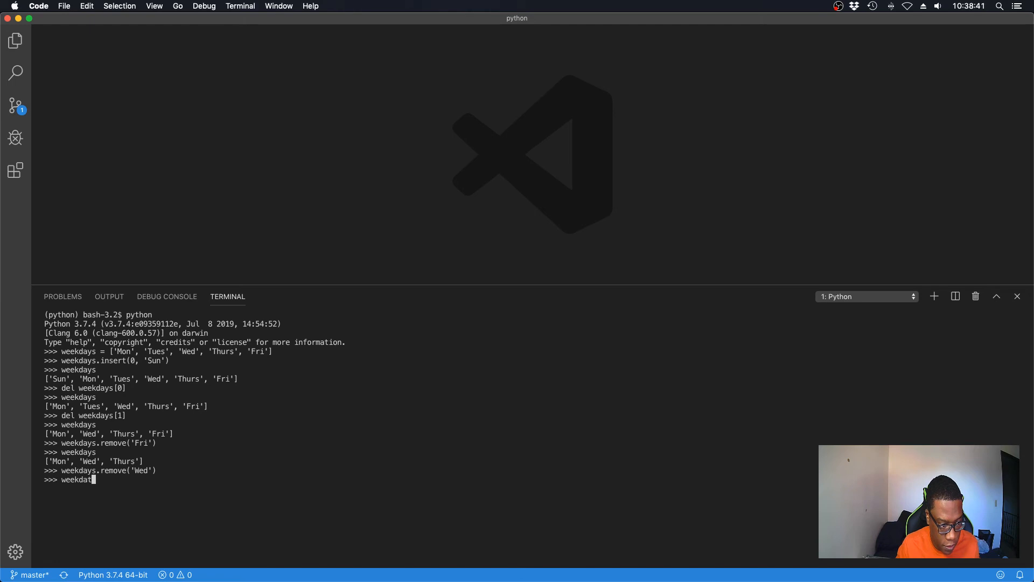